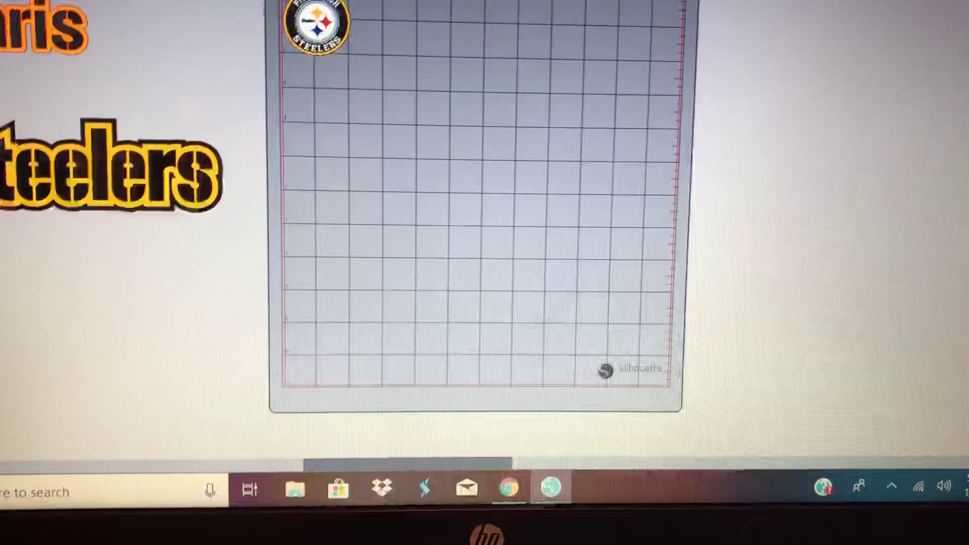
# - Show the Send panel listing the Steelers logo colours with Vinyl, Matte material
pyautogui.click(919, 11)
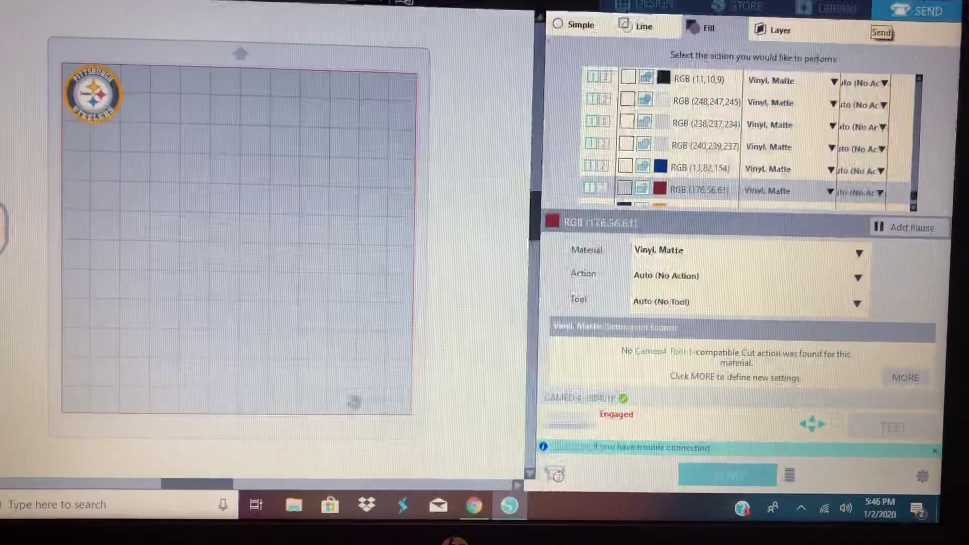